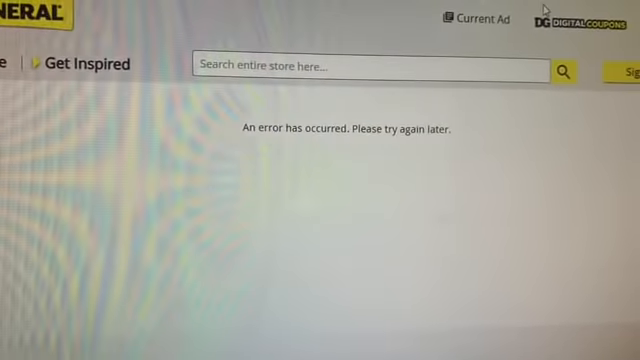
pyautogui.scroll(-3)
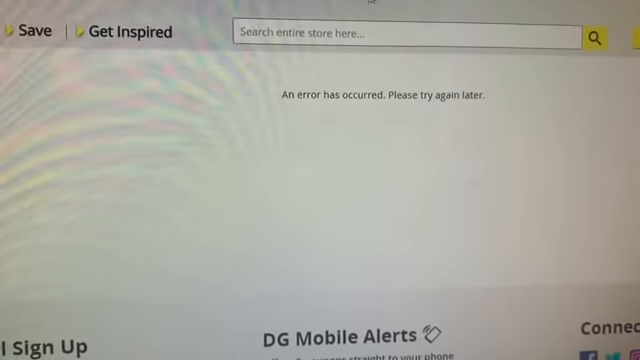
pyautogui.scroll(3)
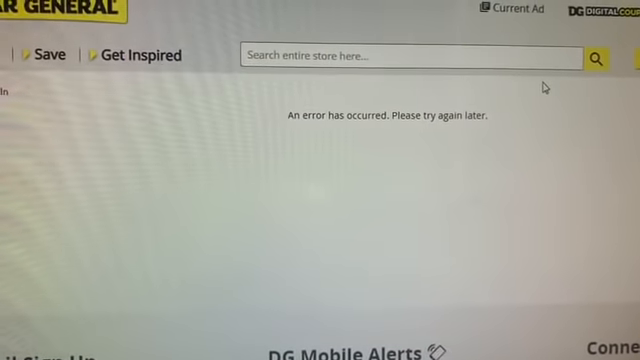